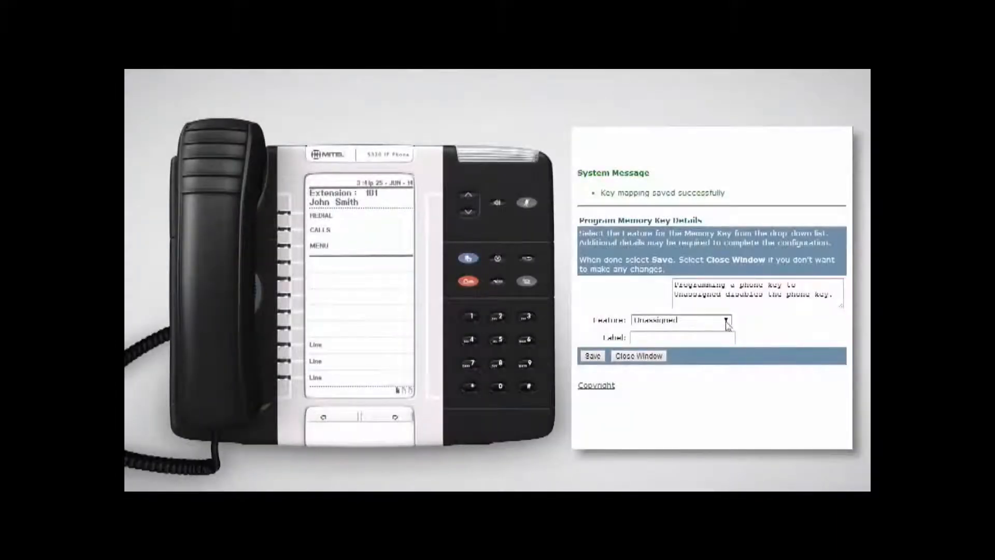
Open the memory key's Feature list, which is currently Unassigned.
click(725, 320)
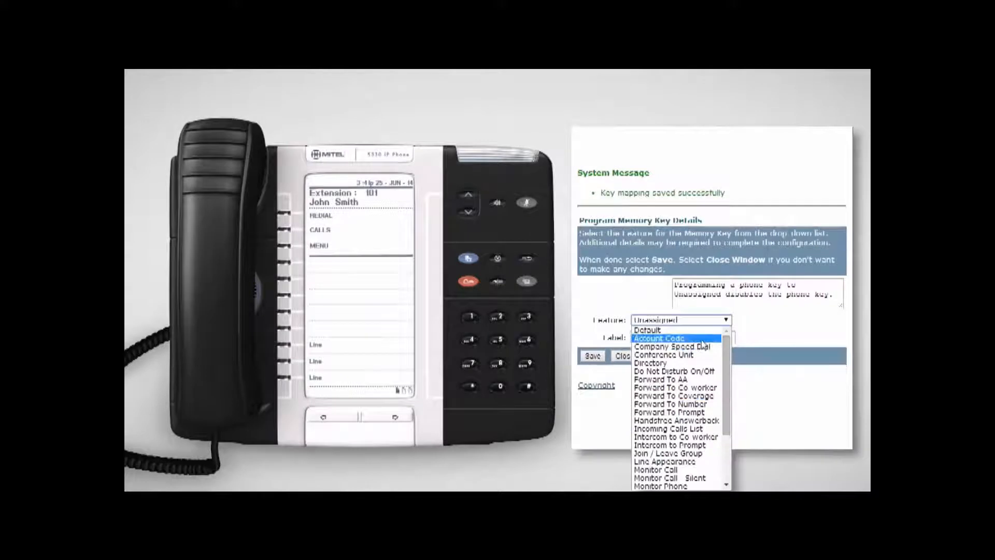
Assign Account Code to the memory key, labelled 'Smith & Sons' with code 88, and save.
click(660, 338)
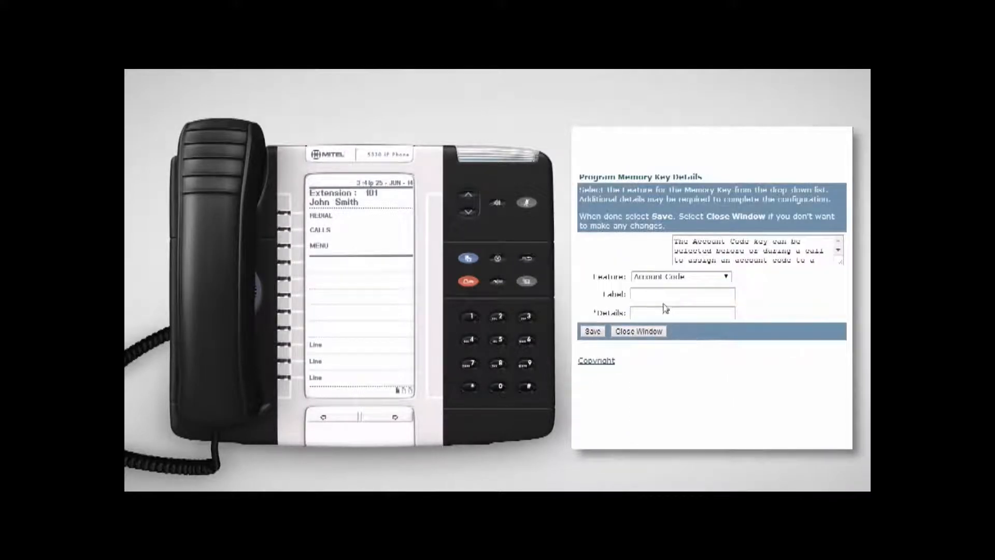
text(Acct)
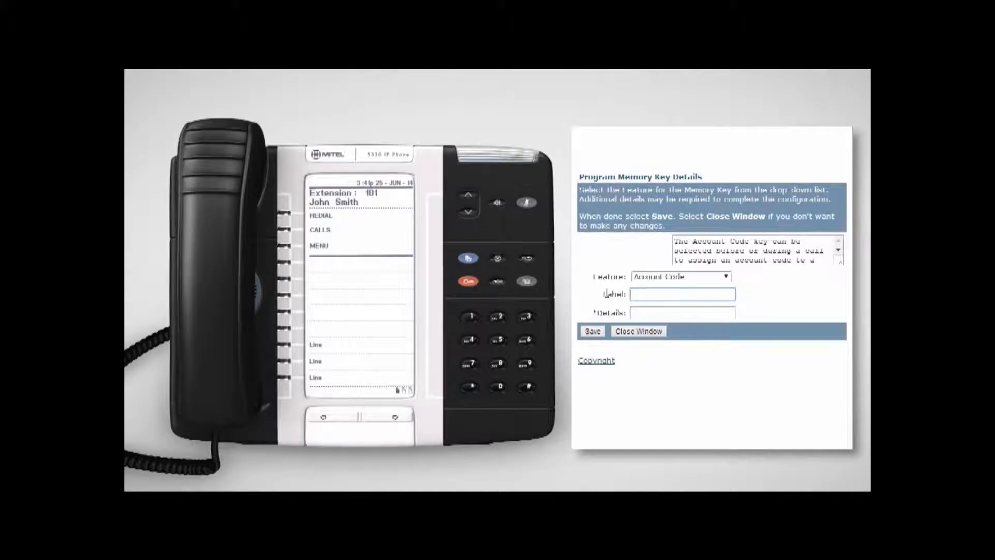
text(Smith & Sons)
click(682, 313)
text(00)
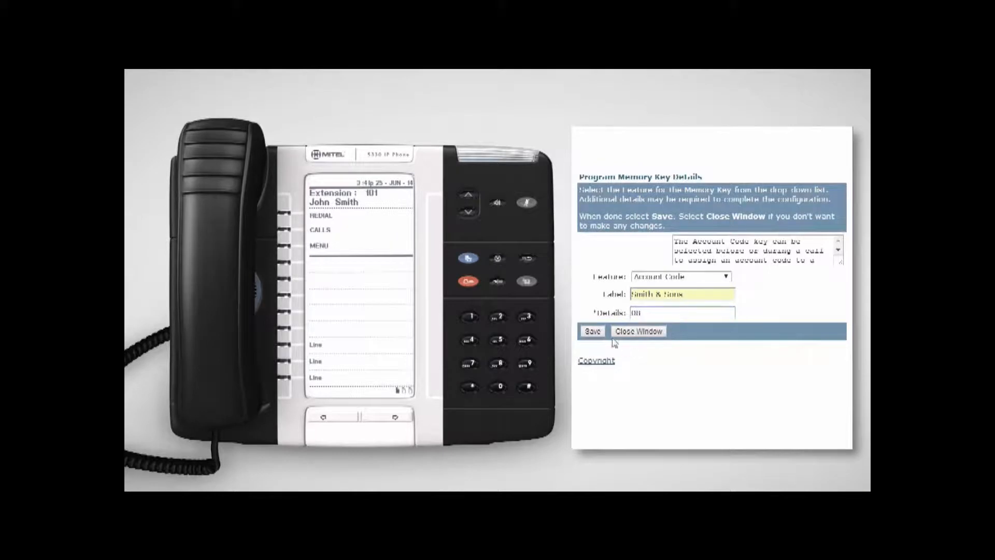
click(591, 330)
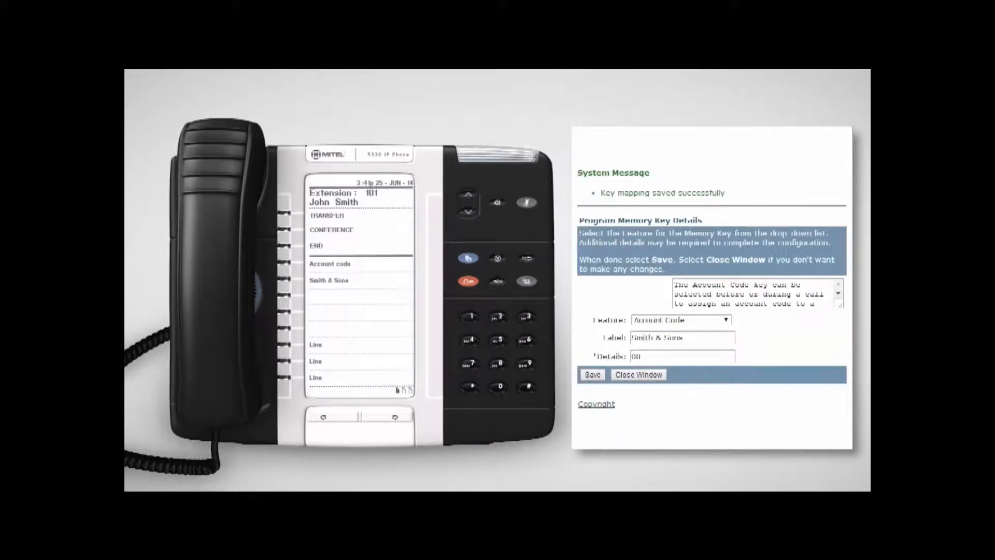